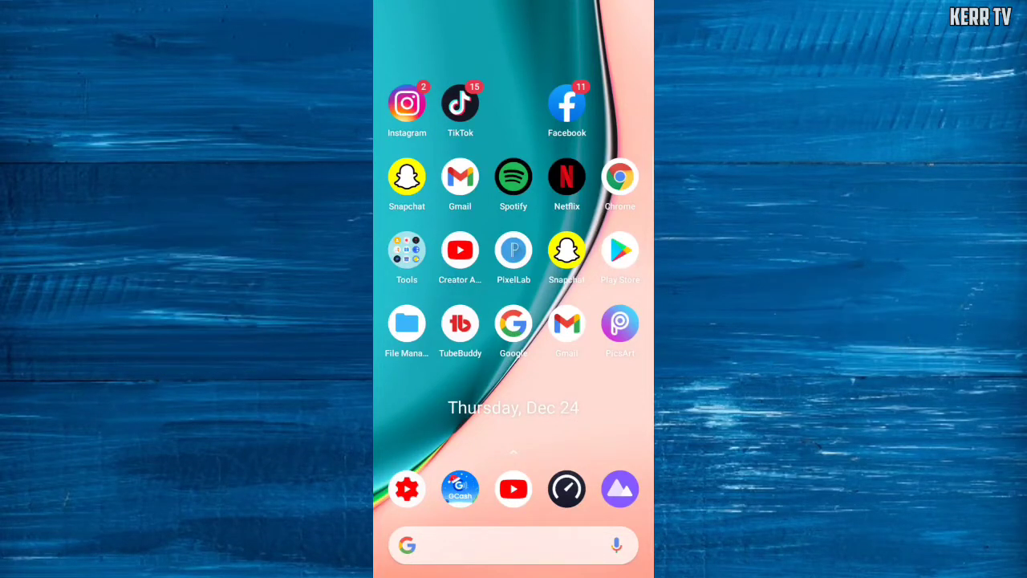
Launch Facebook and scroll its menu down to the Settings & Privacy section.
{"action": "left_click", "coordinate": [567, 104]}
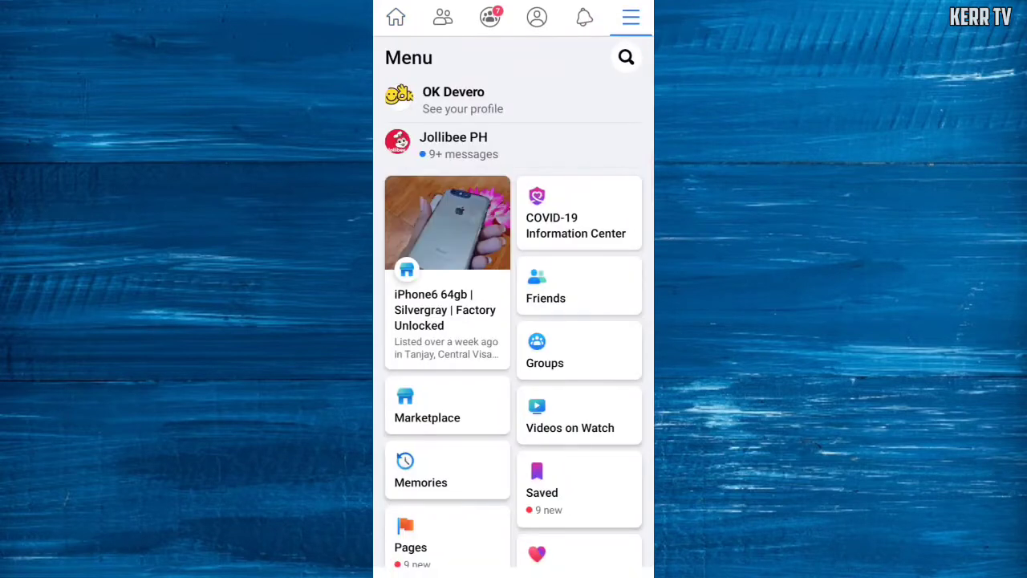
{"action": "scroll", "scroll_direction": "down", "scroll_amount": 3}
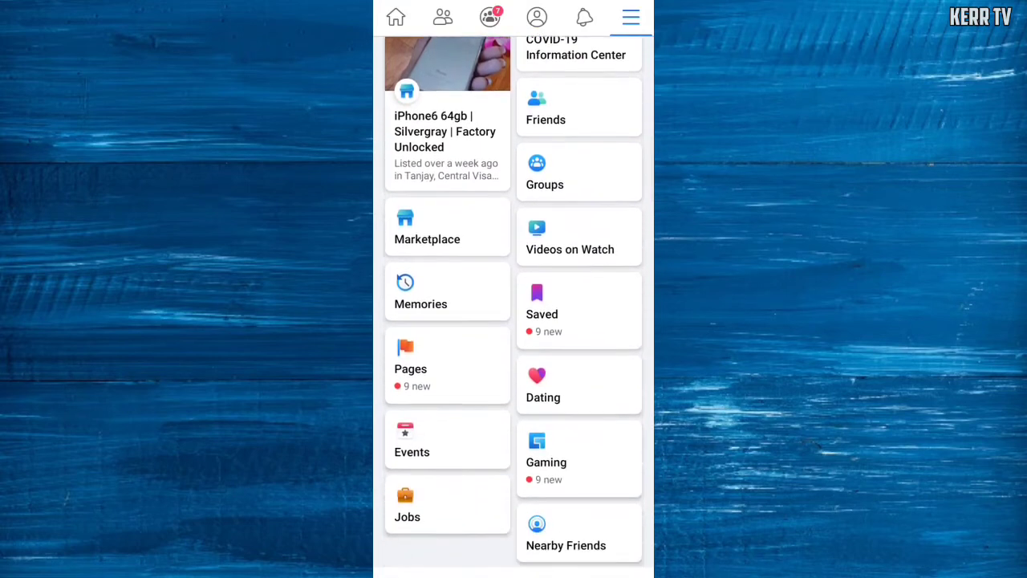
{"action": "scroll", "scroll_direction": "down", "scroll_amount": 3}
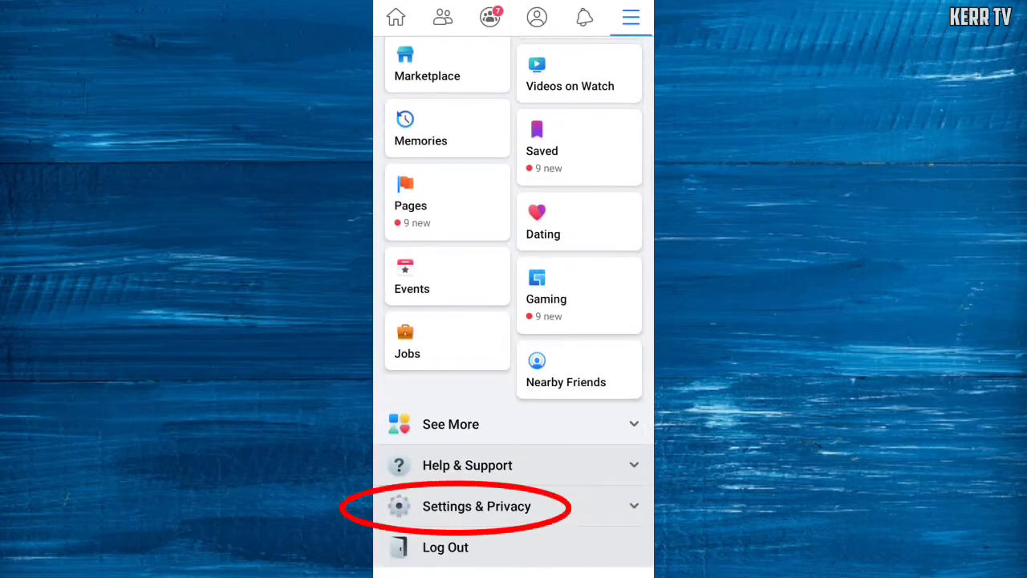
Navigate Settings > Personal Information > Contact Info to reach Manage Contact Info.
{"action": "left_click", "coordinate": [477, 506]}
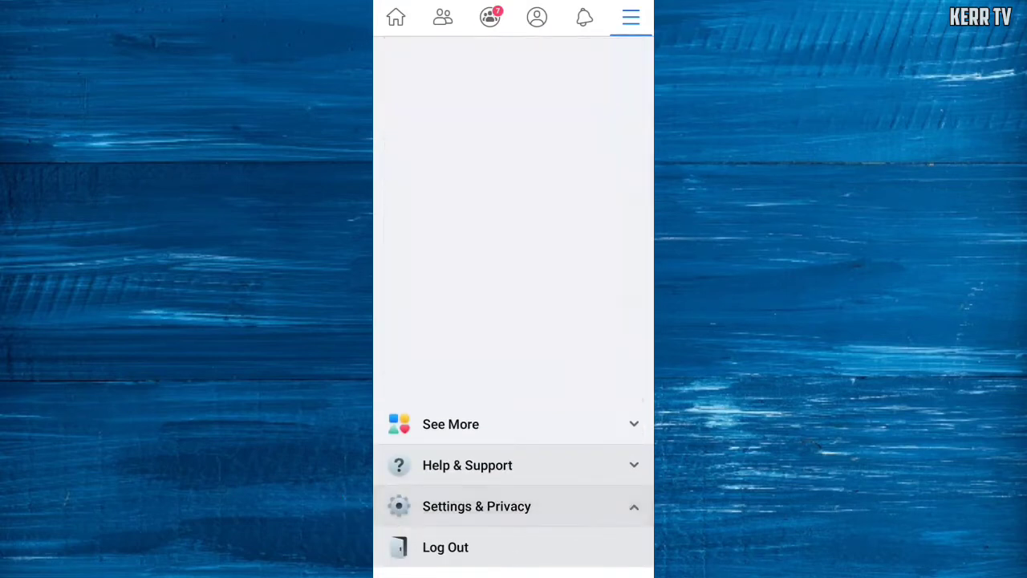
{"action": "left_click", "coordinate": [477, 505]}
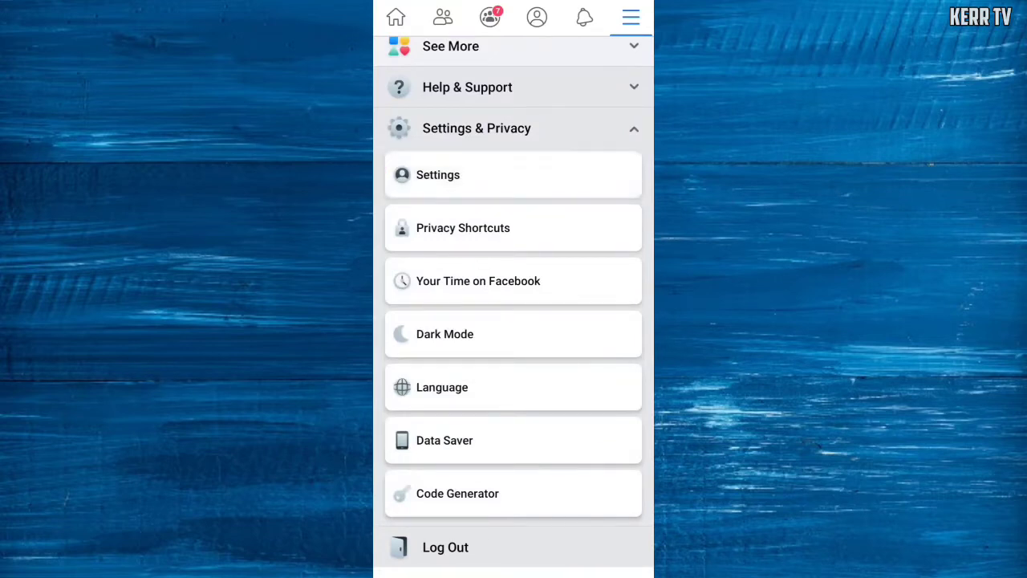
{"action": "left_click", "coordinate": [438, 174]}
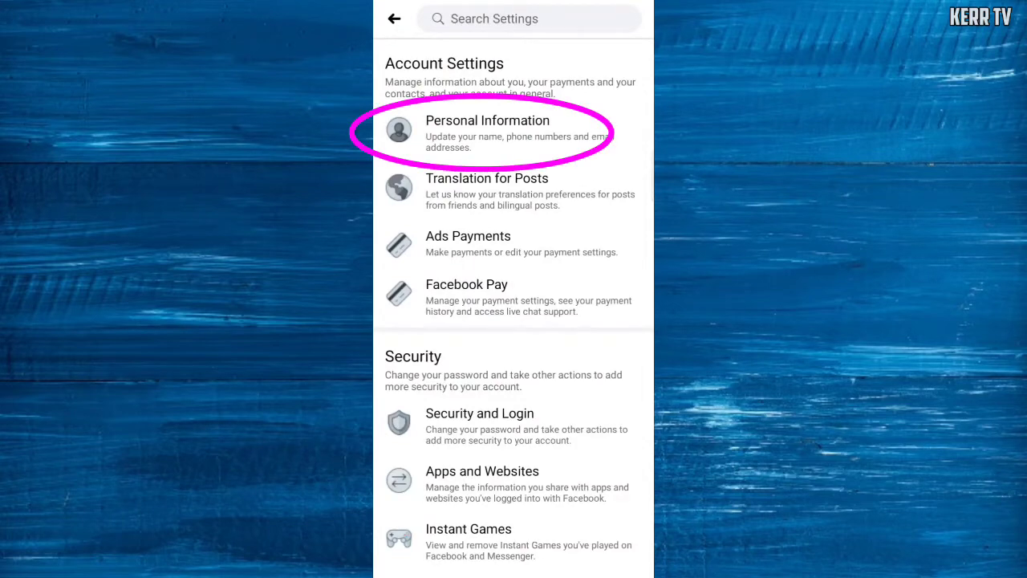
{"action": "left_click", "coordinate": [487, 120]}
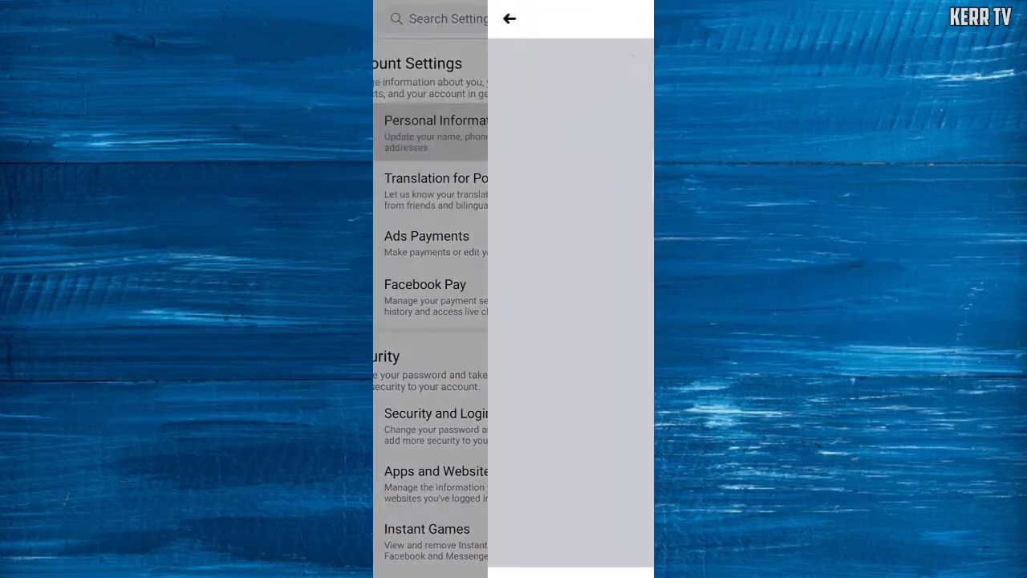
{"action": "left_click", "coordinate": [436, 128]}
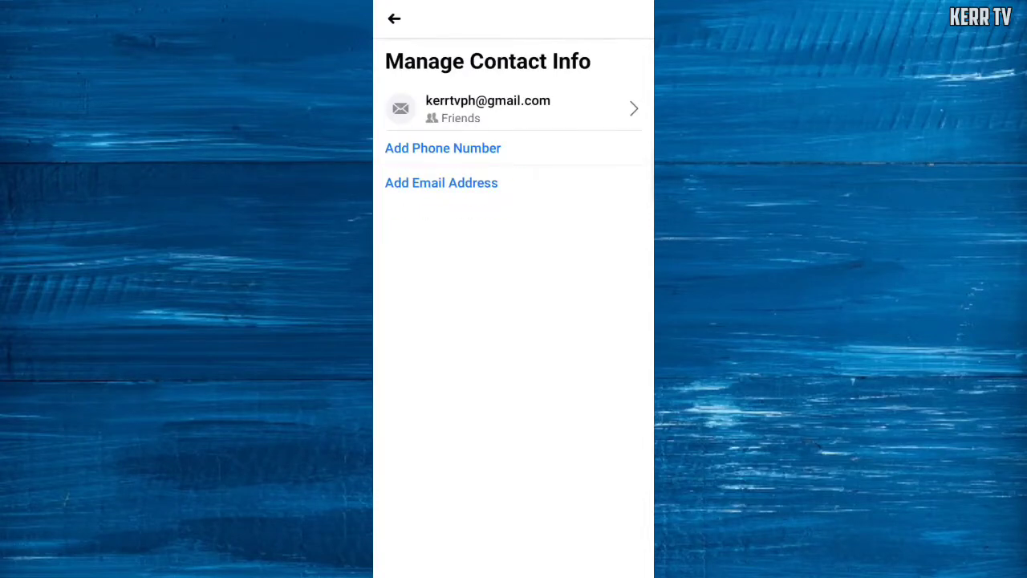
{"action": "left_click", "coordinate": [441, 182]}
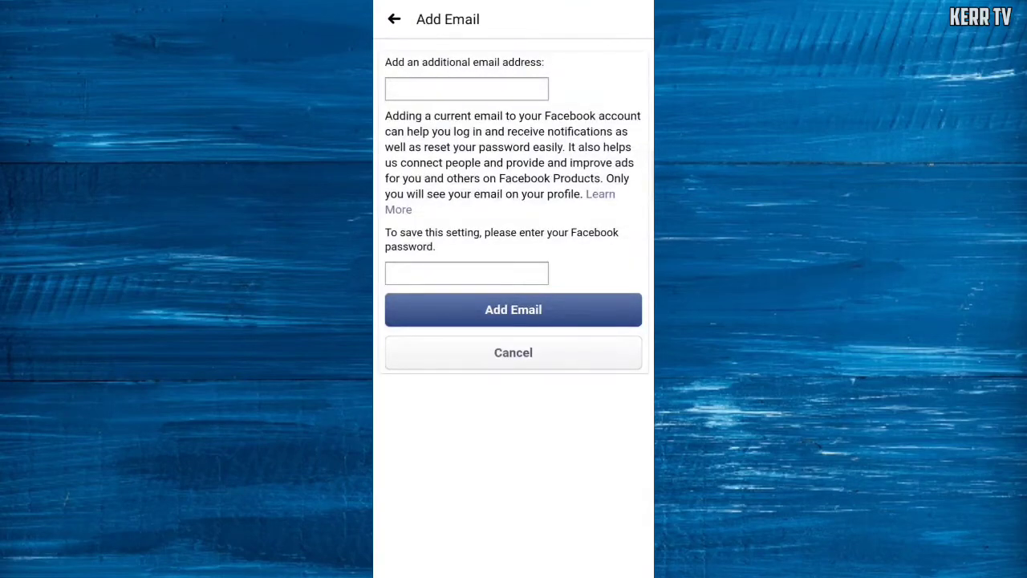
{"action": "left_click", "coordinate": [466, 89]}
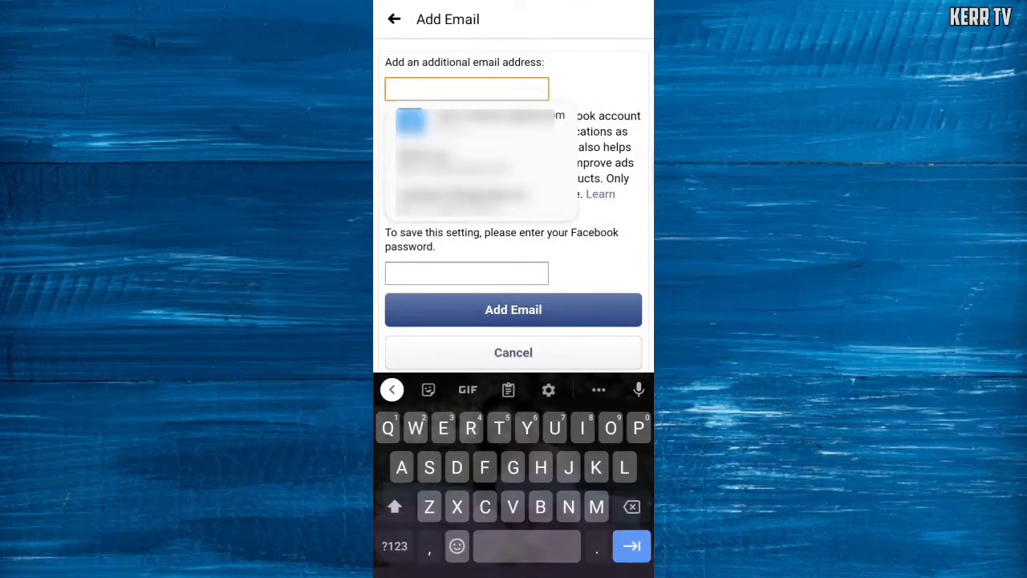
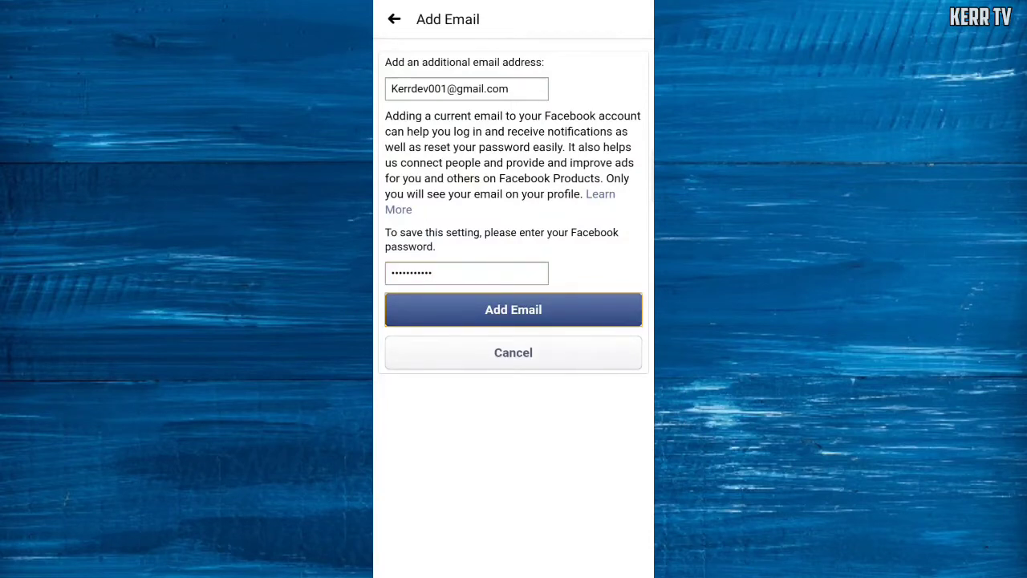
{"action": "left_click", "coordinate": [513, 309]}
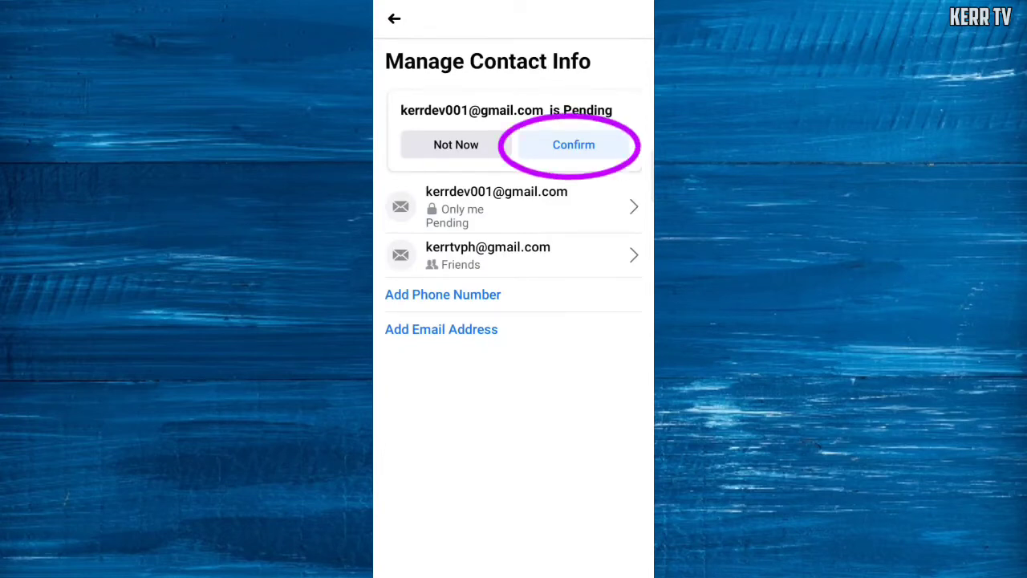
Start confirming the pending email, read Facebook's code in Gmail, and return to Facebook.
{"action": "left_click", "coordinate": [573, 145]}
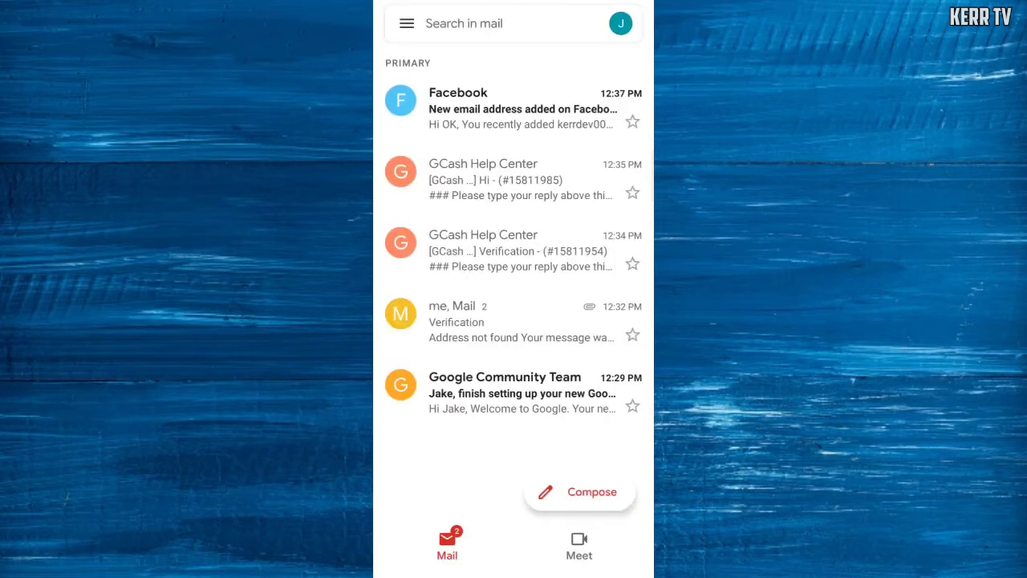
{"action": "left_click", "coordinate": [513, 108]}
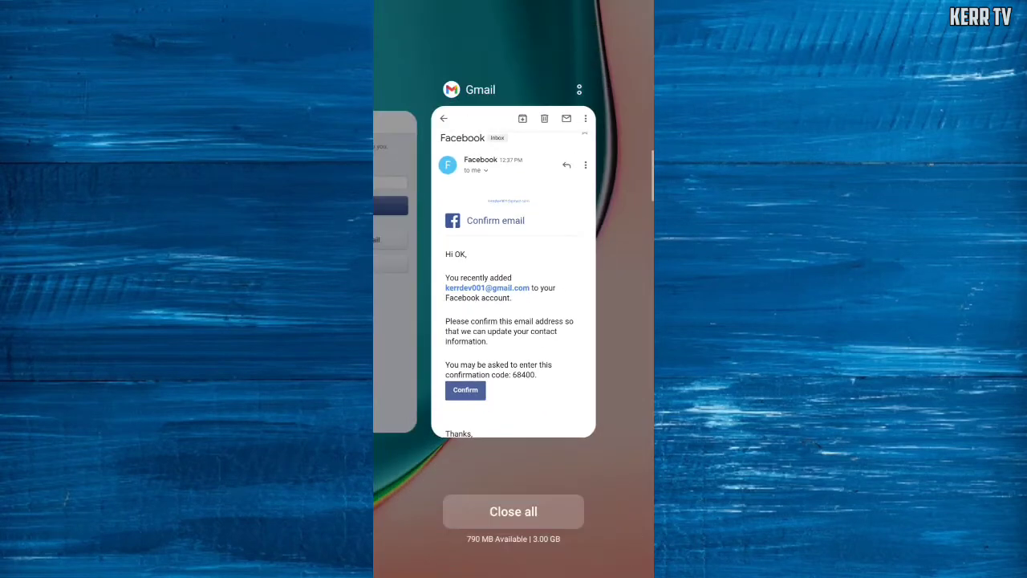
{"action": "left_click", "coordinate": [465, 390]}
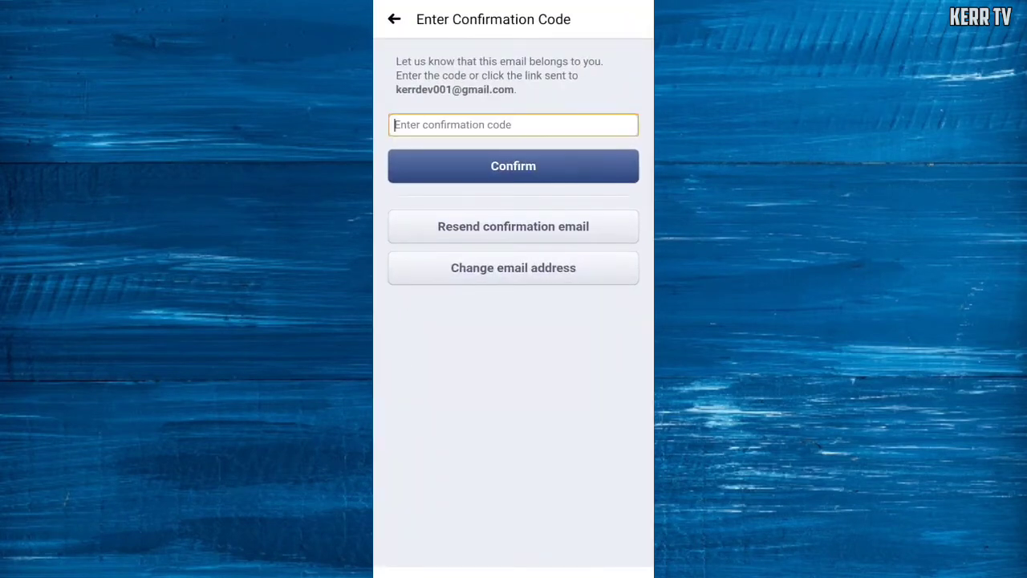
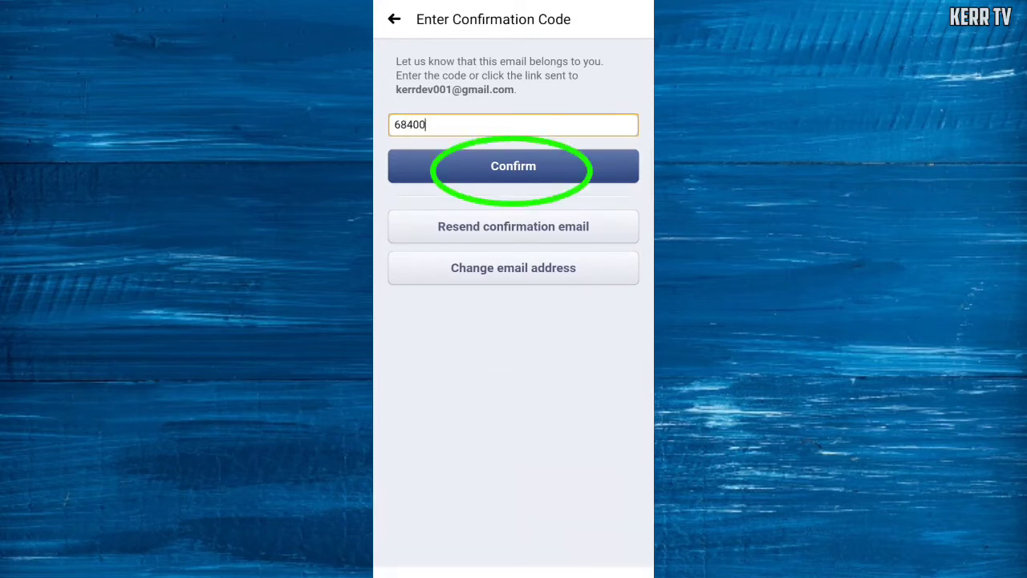
{"action": "left_click", "coordinate": [513, 165]}
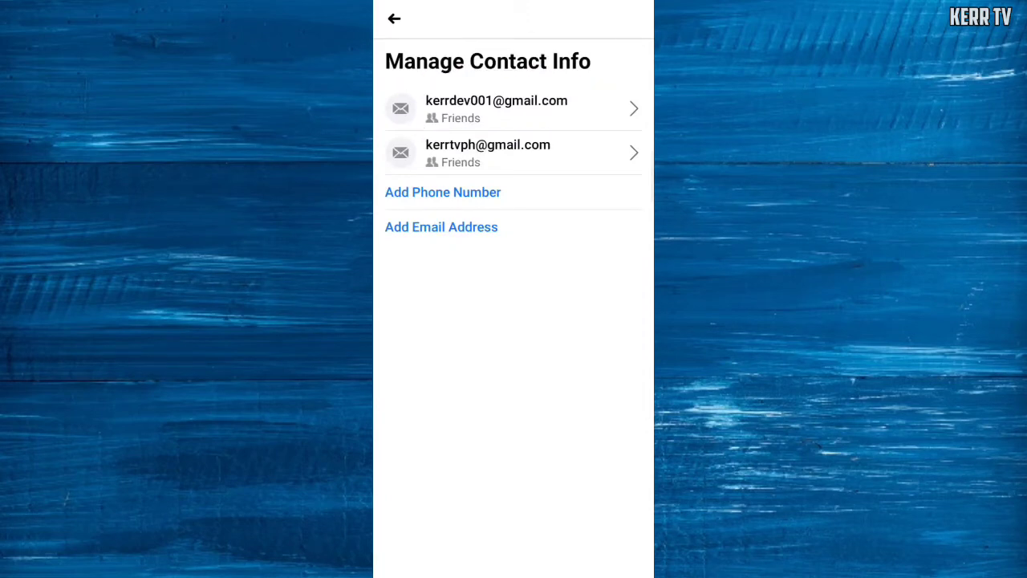
{"action": "left_click", "coordinate": [495, 108]}
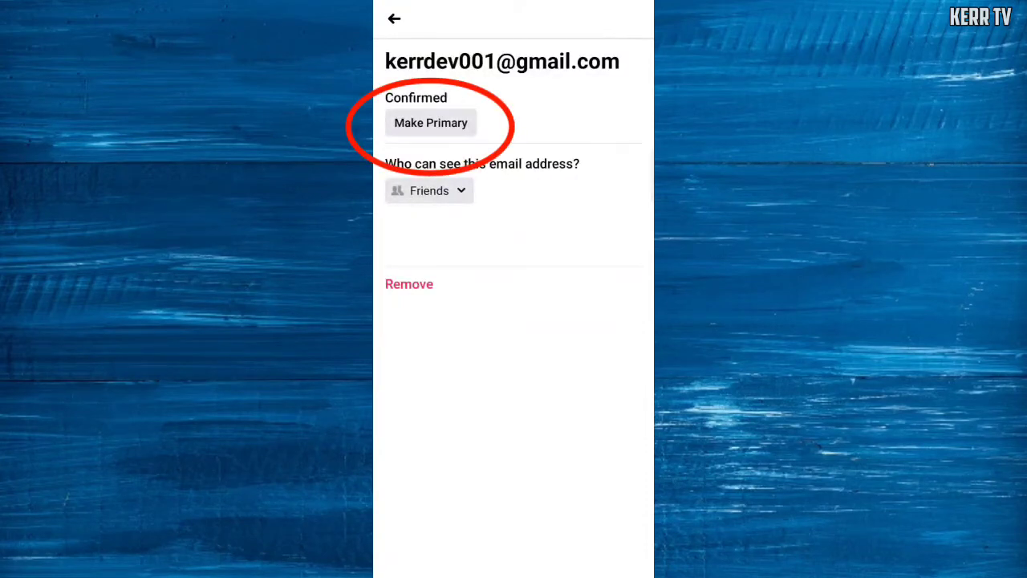
Make the new email primary and return to the Manage Contact Info list.
{"action": "left_click", "coordinate": [431, 122]}
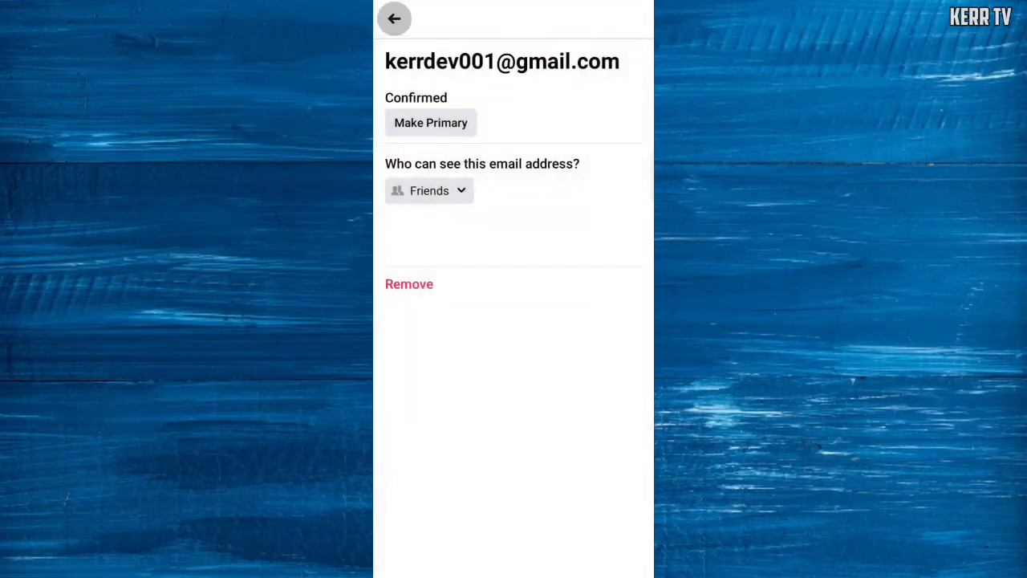
{"action": "left_click", "coordinate": [393, 19]}
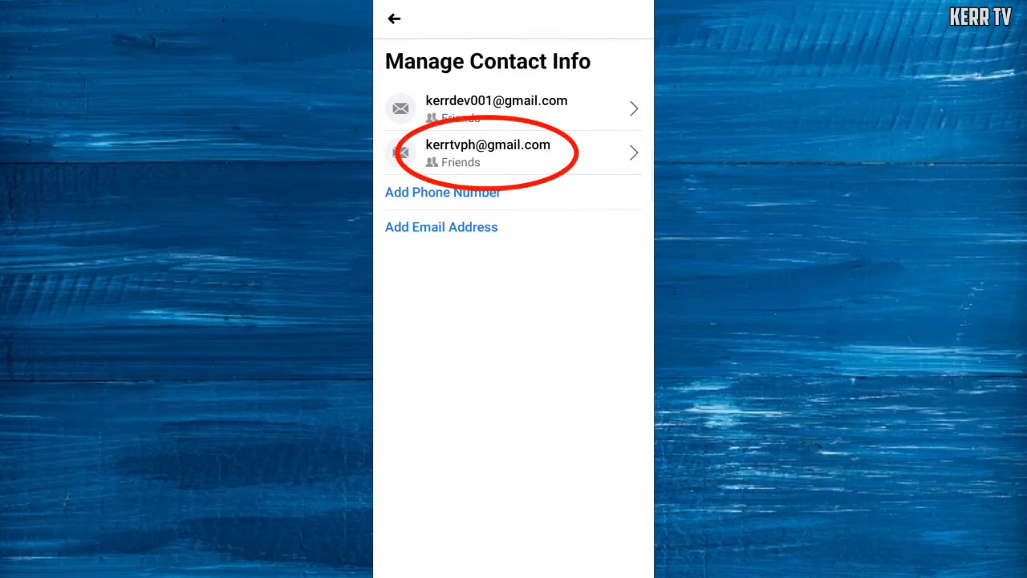
Select the old email address and start its removal, reaching the Remove Email prompt.
{"action": "left_click", "coordinate": [497, 152]}
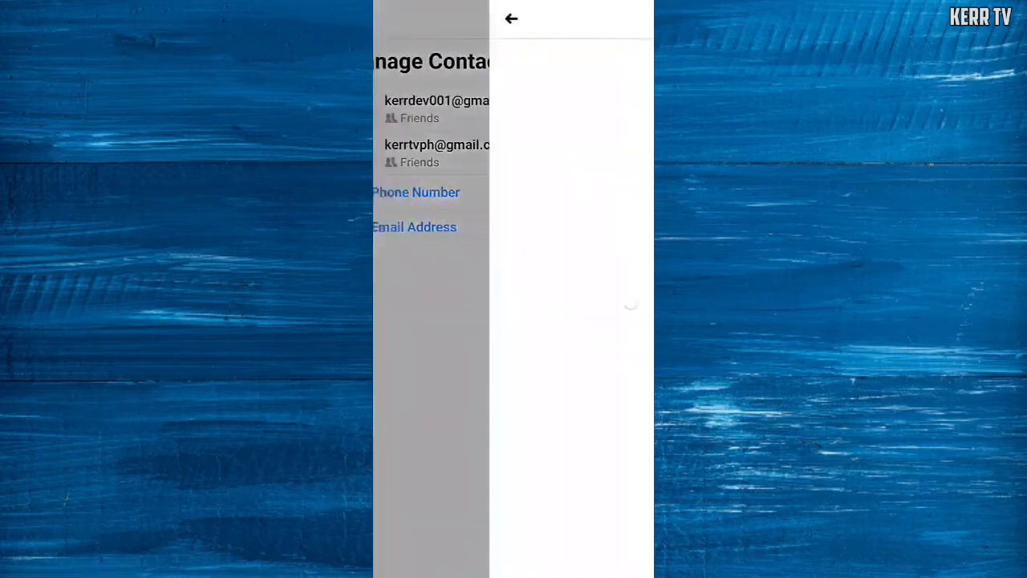
{"action": "left_click", "coordinate": [437, 152]}
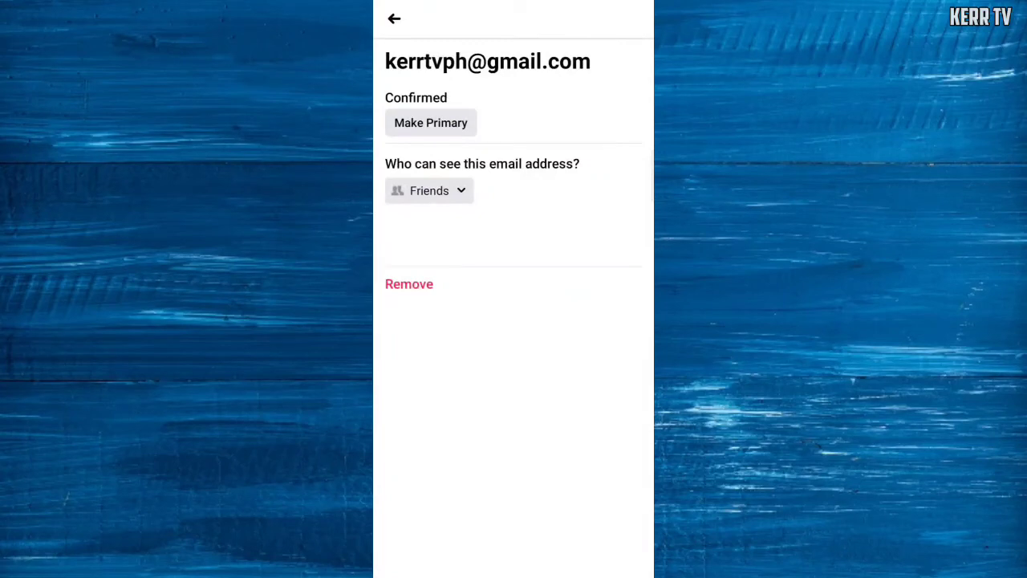
{"action": "left_click", "coordinate": [408, 284]}
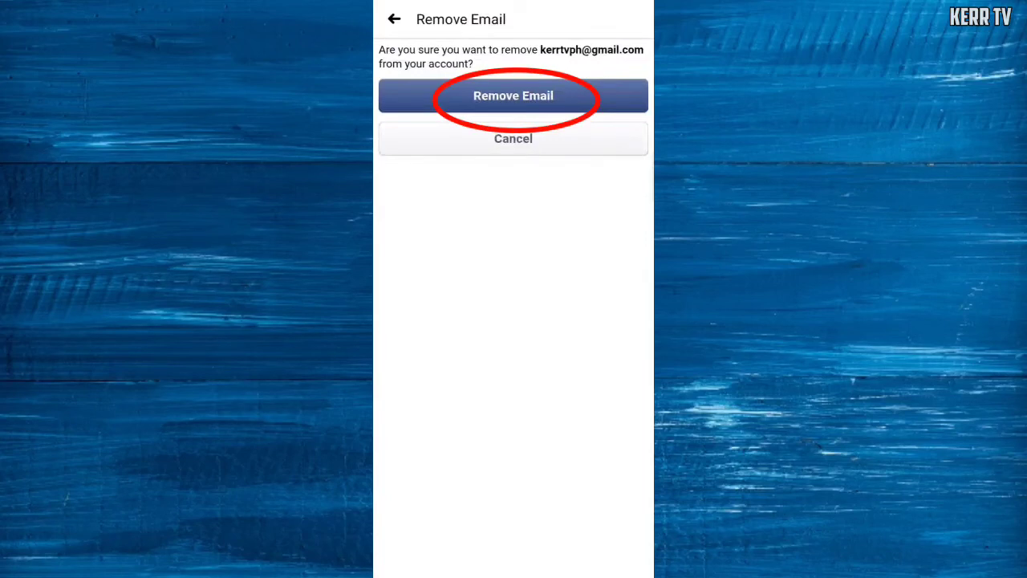